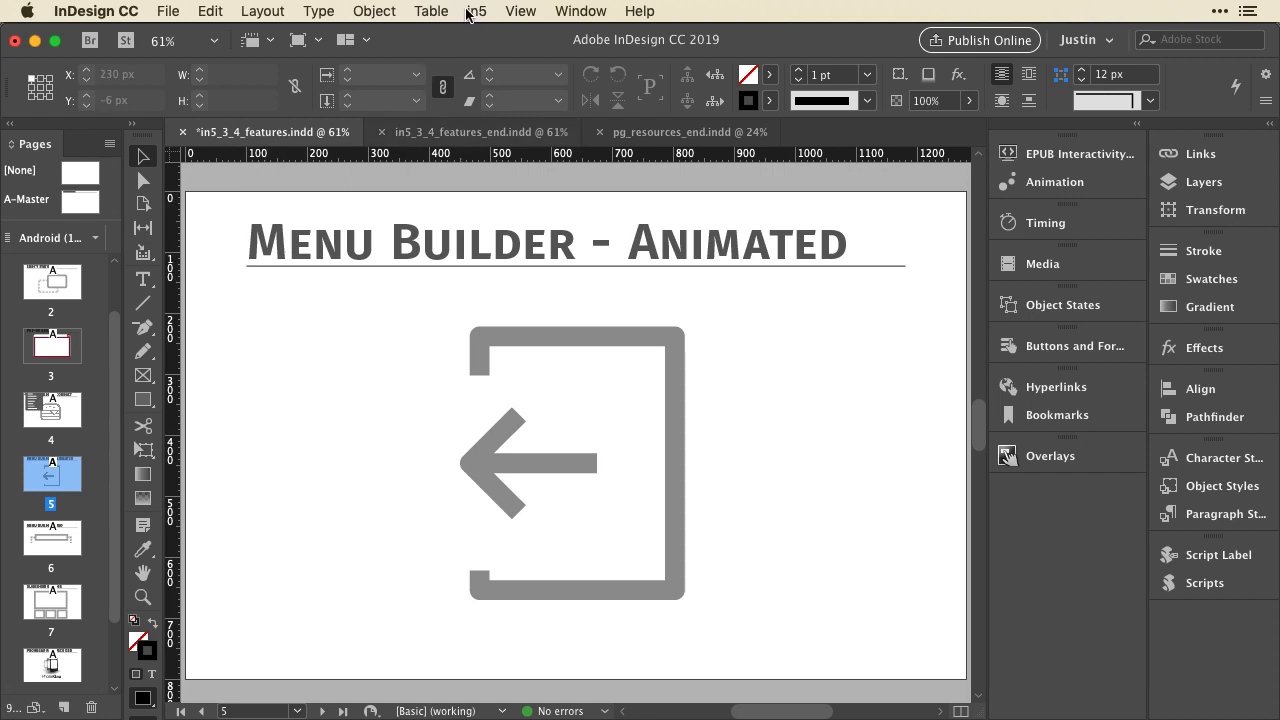
Launch the in5 Menu Builder wizard from the in5 menu's Build Wizards.
click(476, 11)
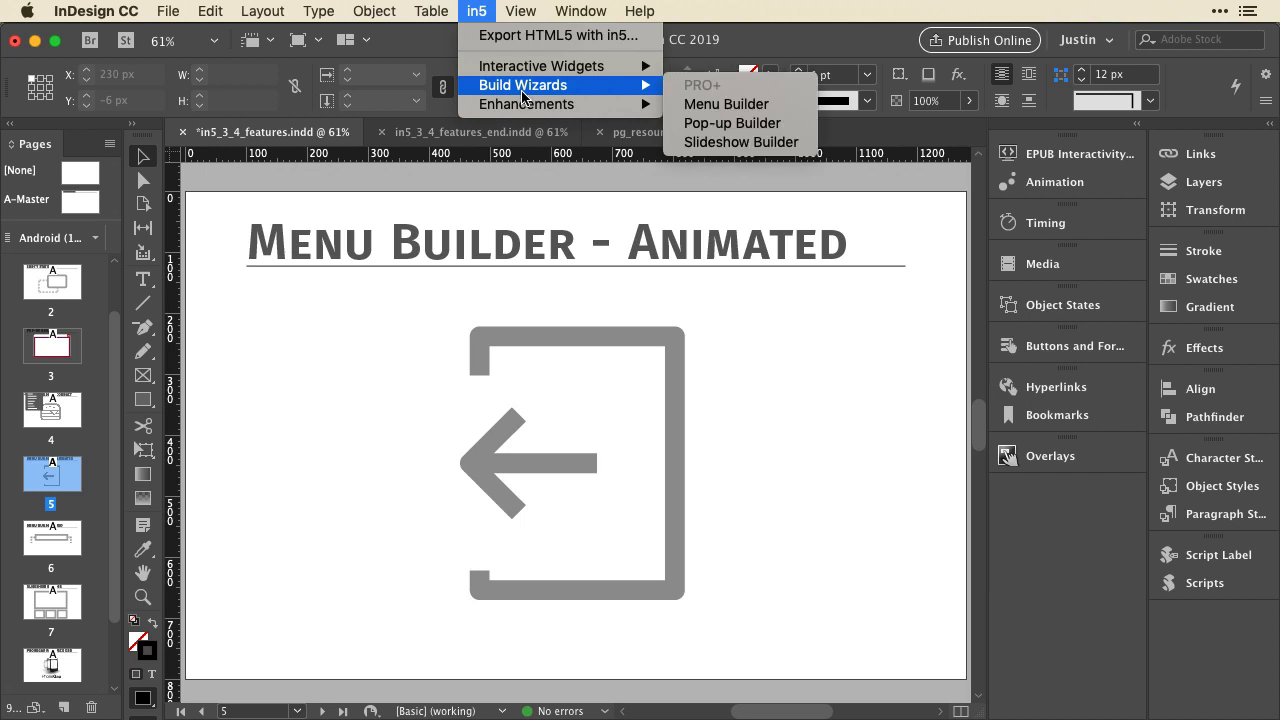
click(726, 104)
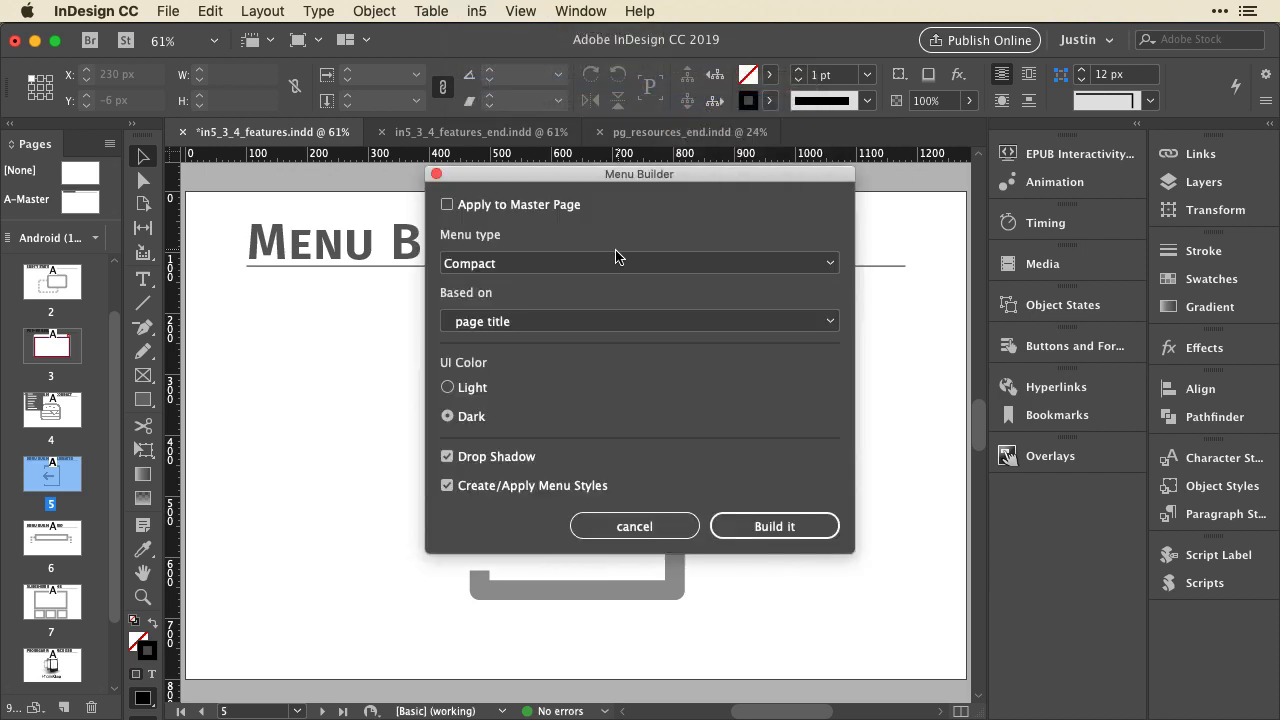
Build a Sliding Door menu with Light UI colour and dismiss the confirmation.
click(640, 263)
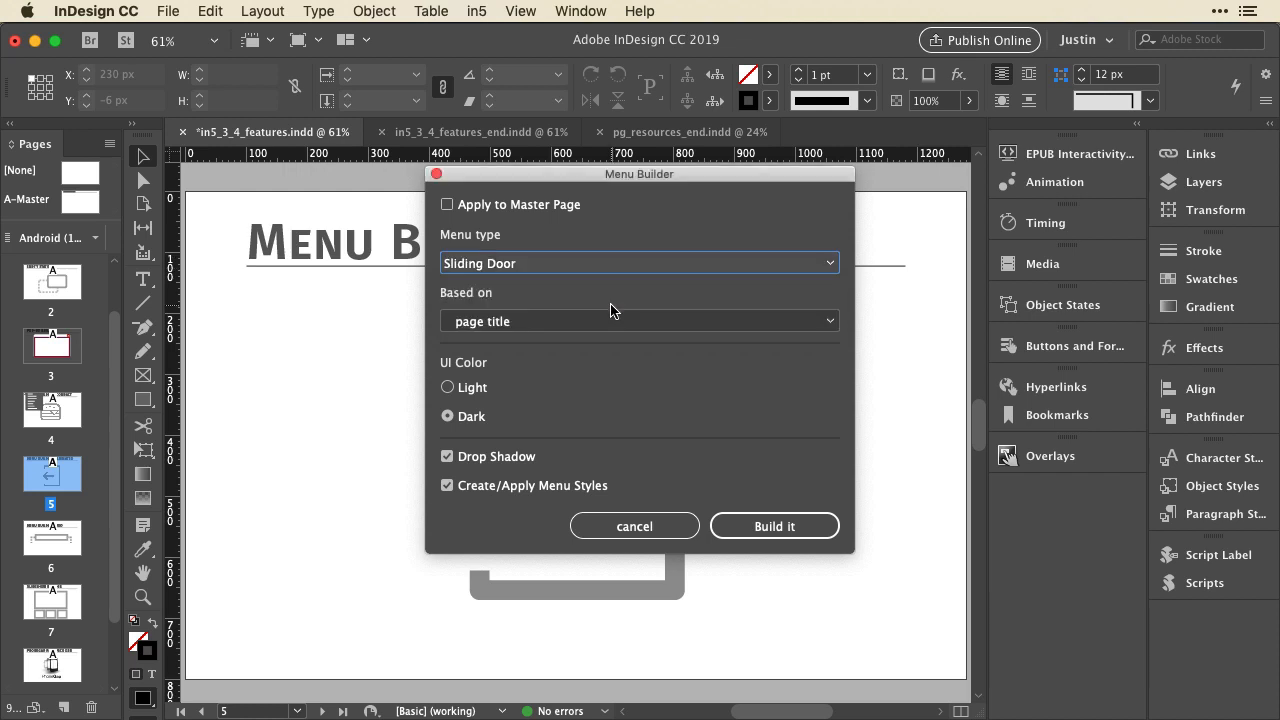
mouse_move(509, 397)
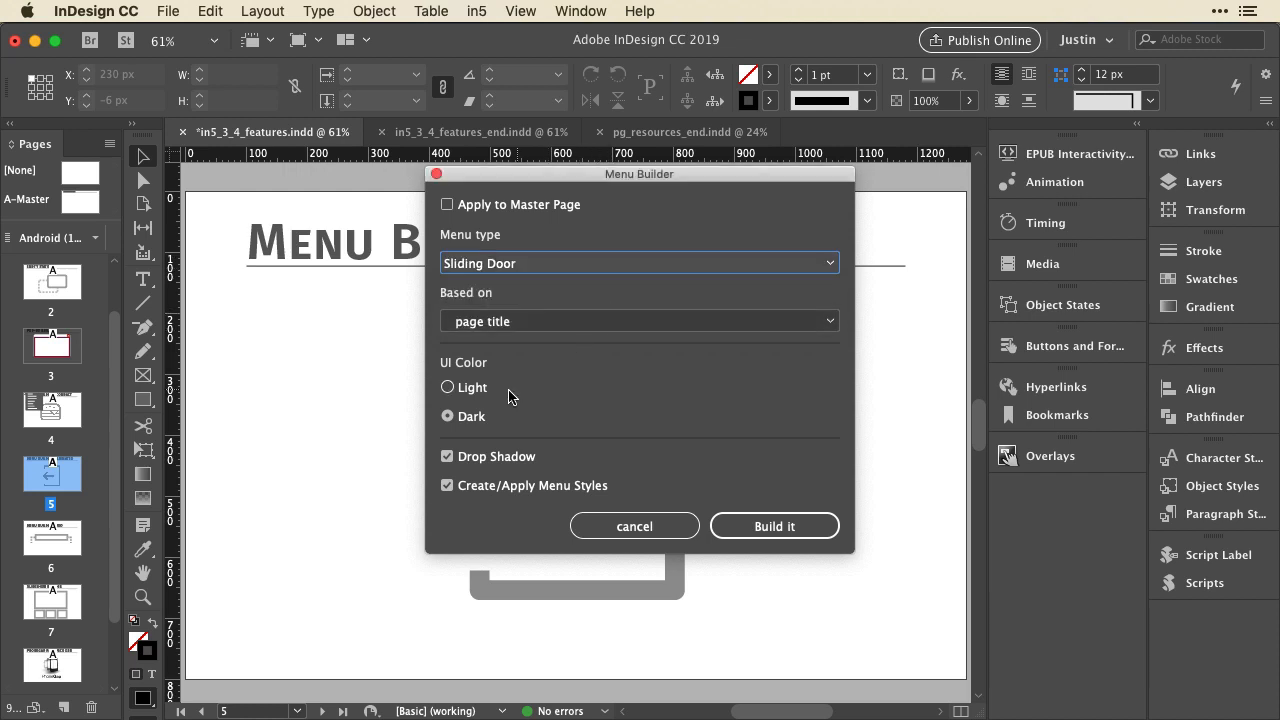
click(447, 387)
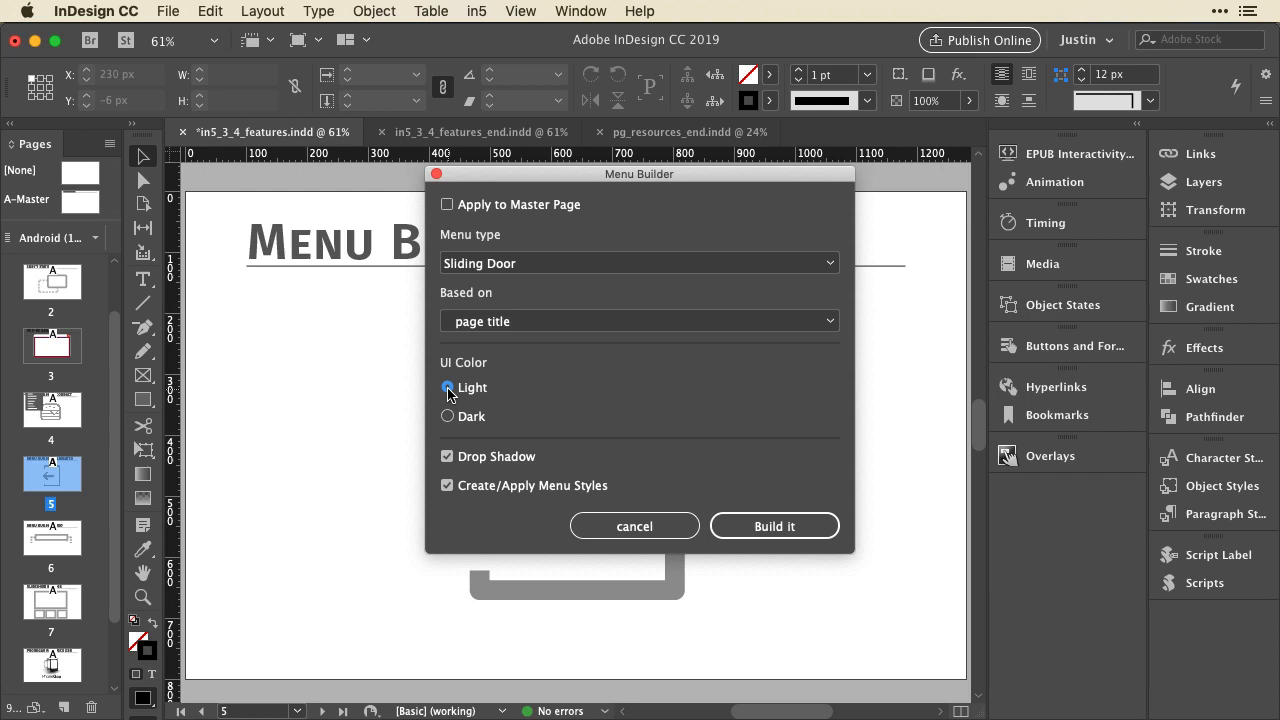
mouse_move(774, 526)
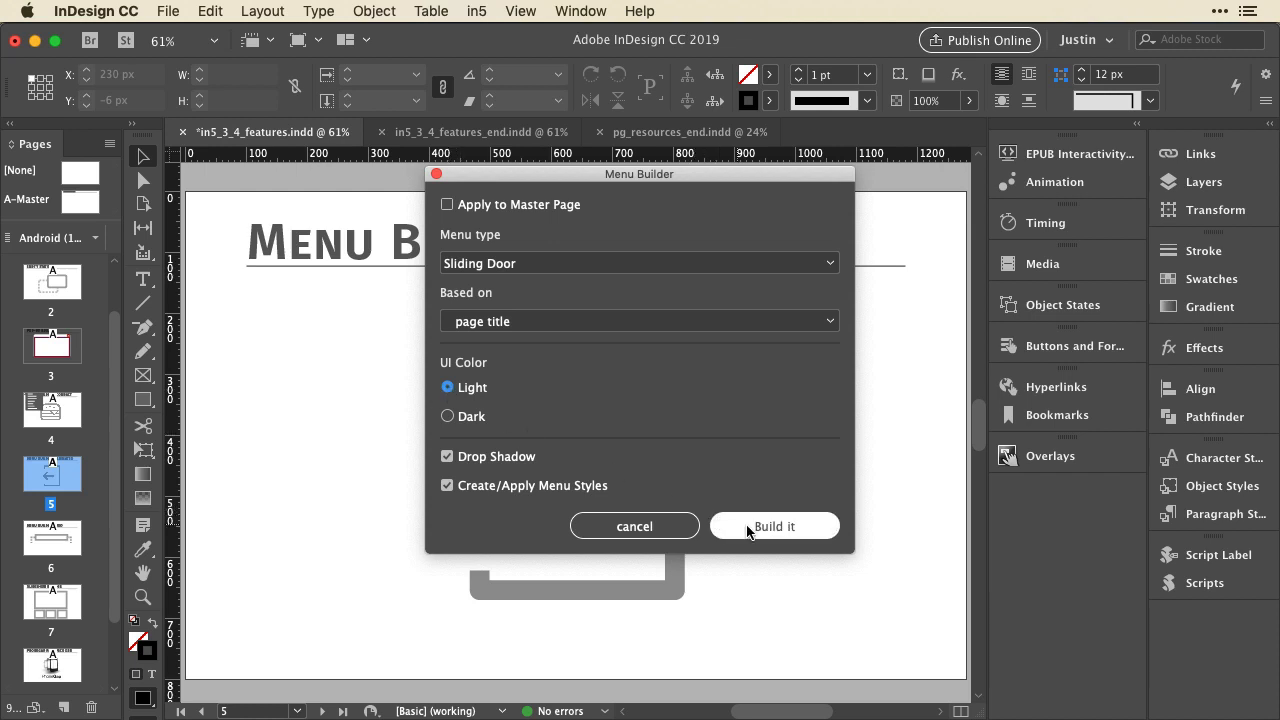
click(774, 526)
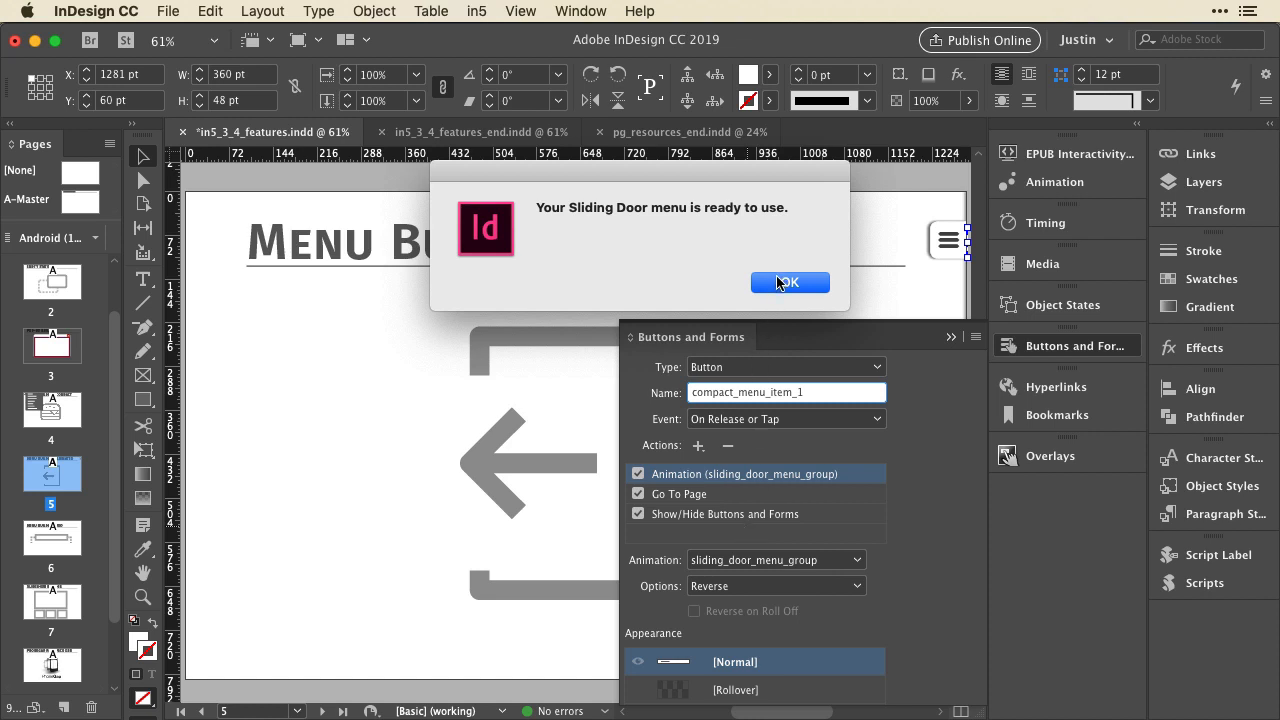
click(790, 282)
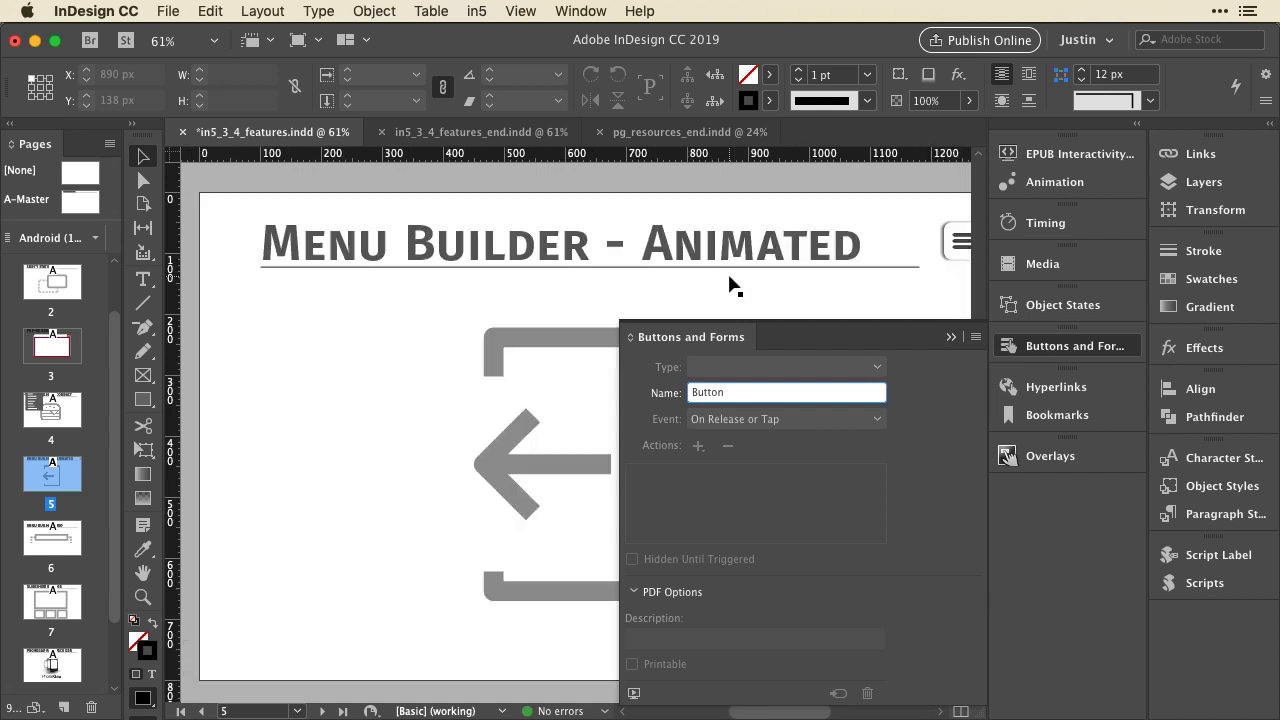
Scroll right and select the menu panel frame on the pasteboard beside the page.
scroll(right, 3)
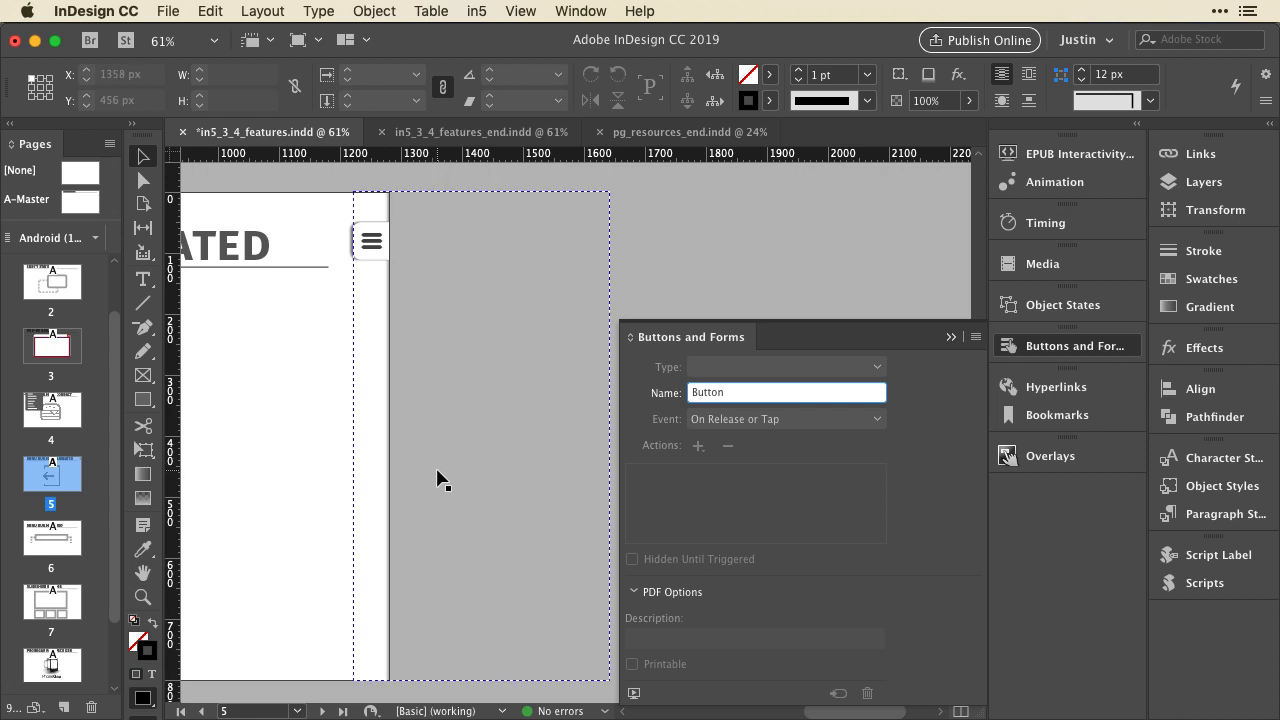
click(371, 241)
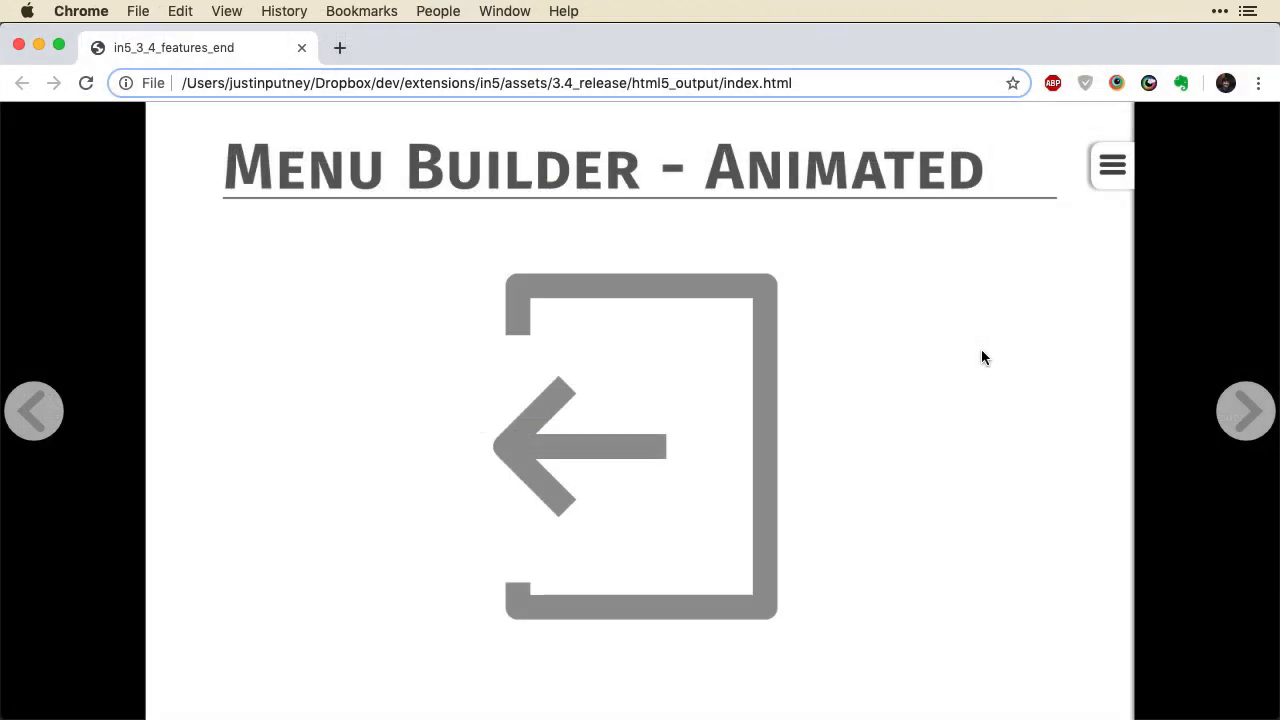
mouse_move(1110, 165)
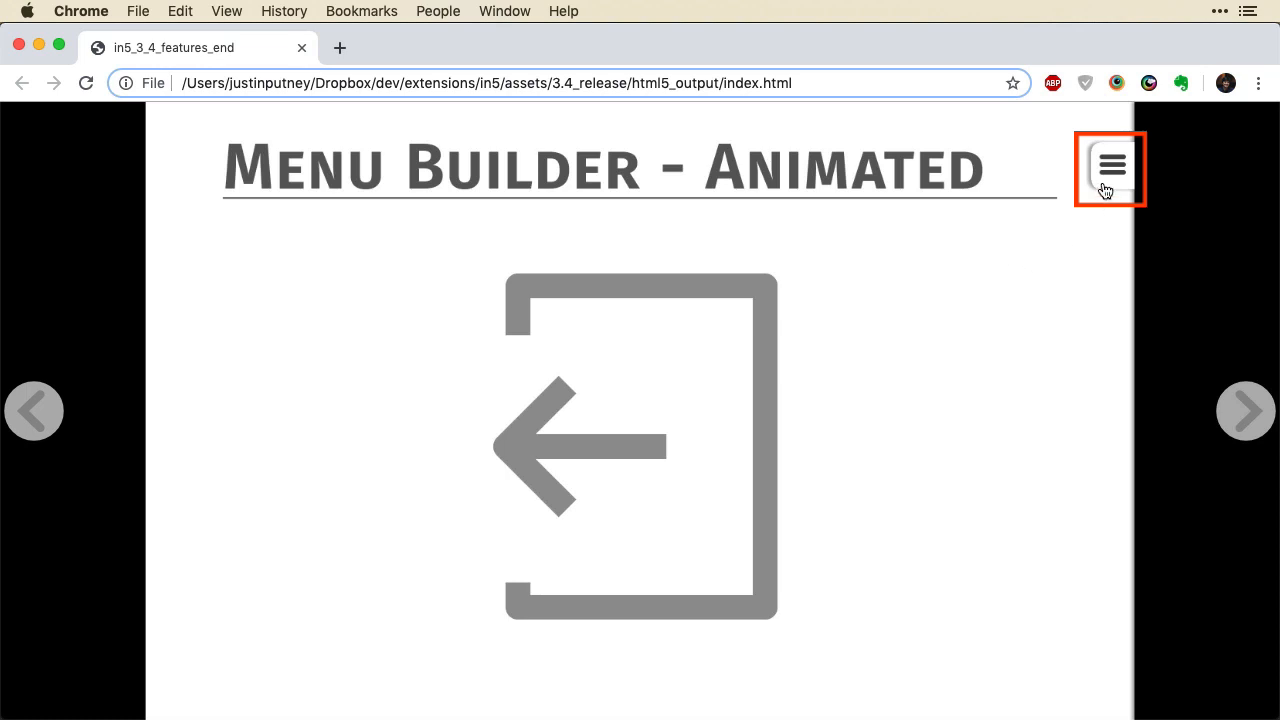
Test the exported page's hamburger menu: open, close, then reopen the sliding panel.
click(1110, 166)
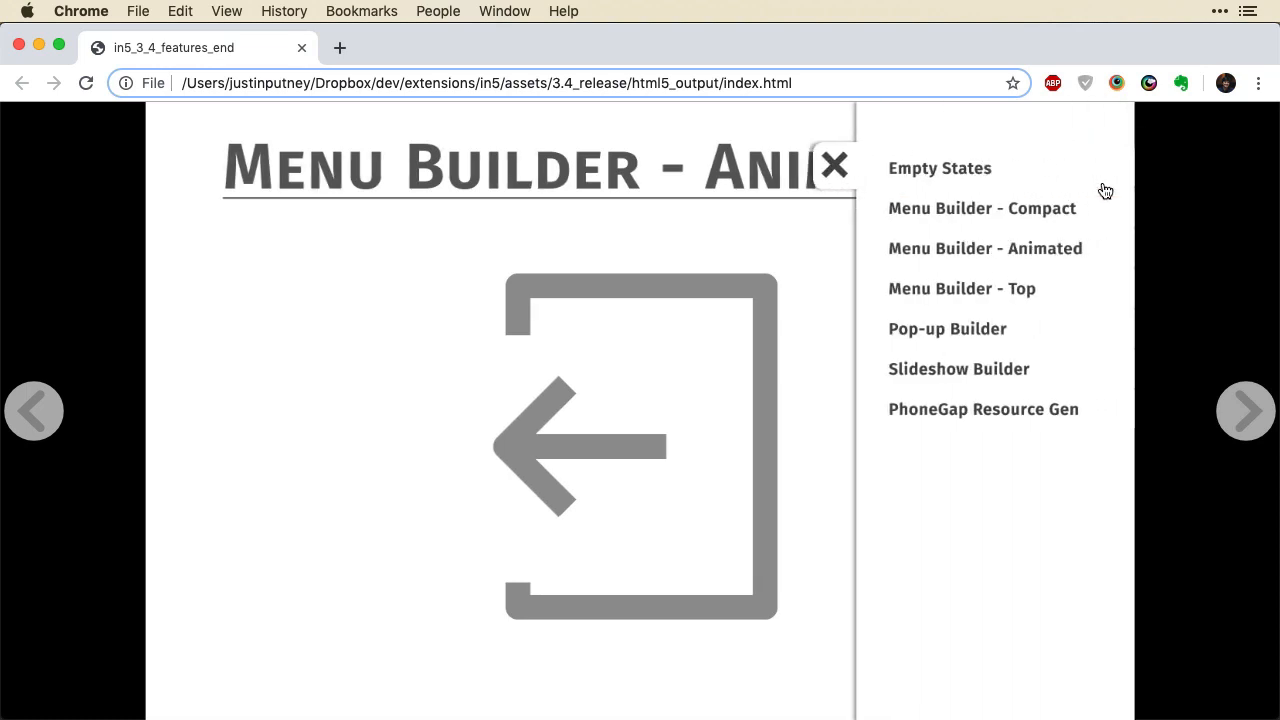
mouse_move(939, 360)
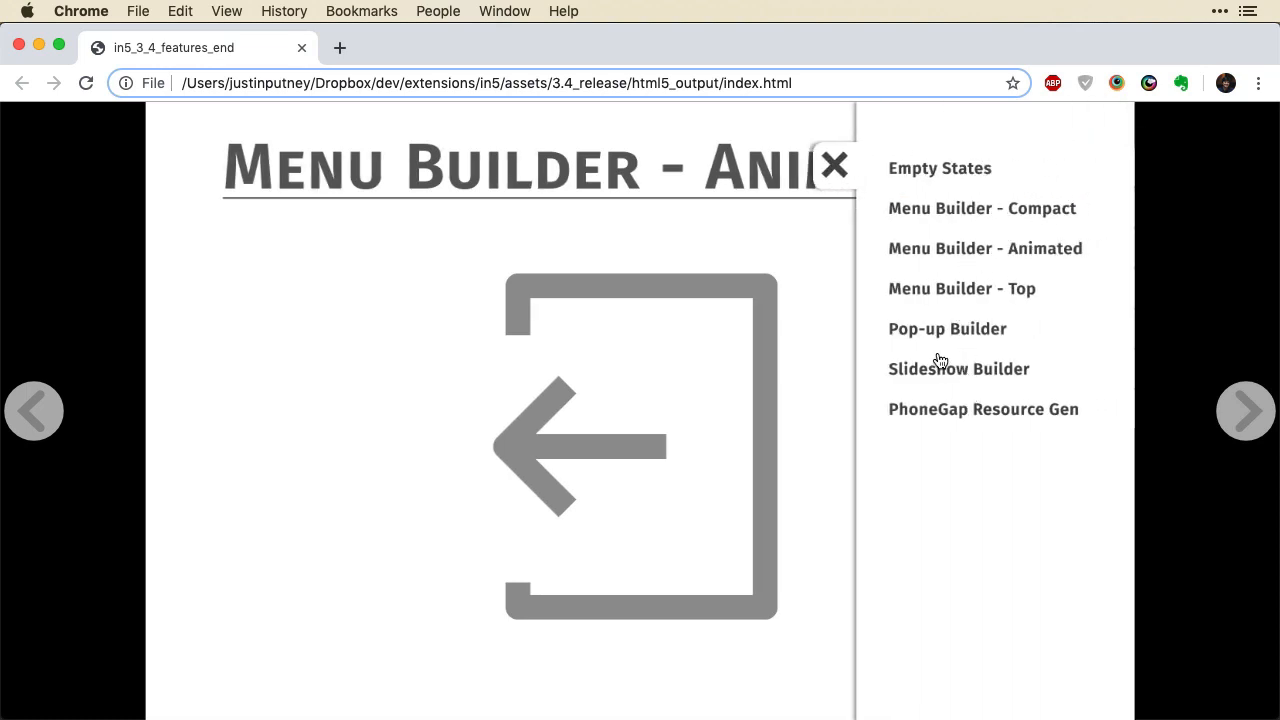
click(835, 164)
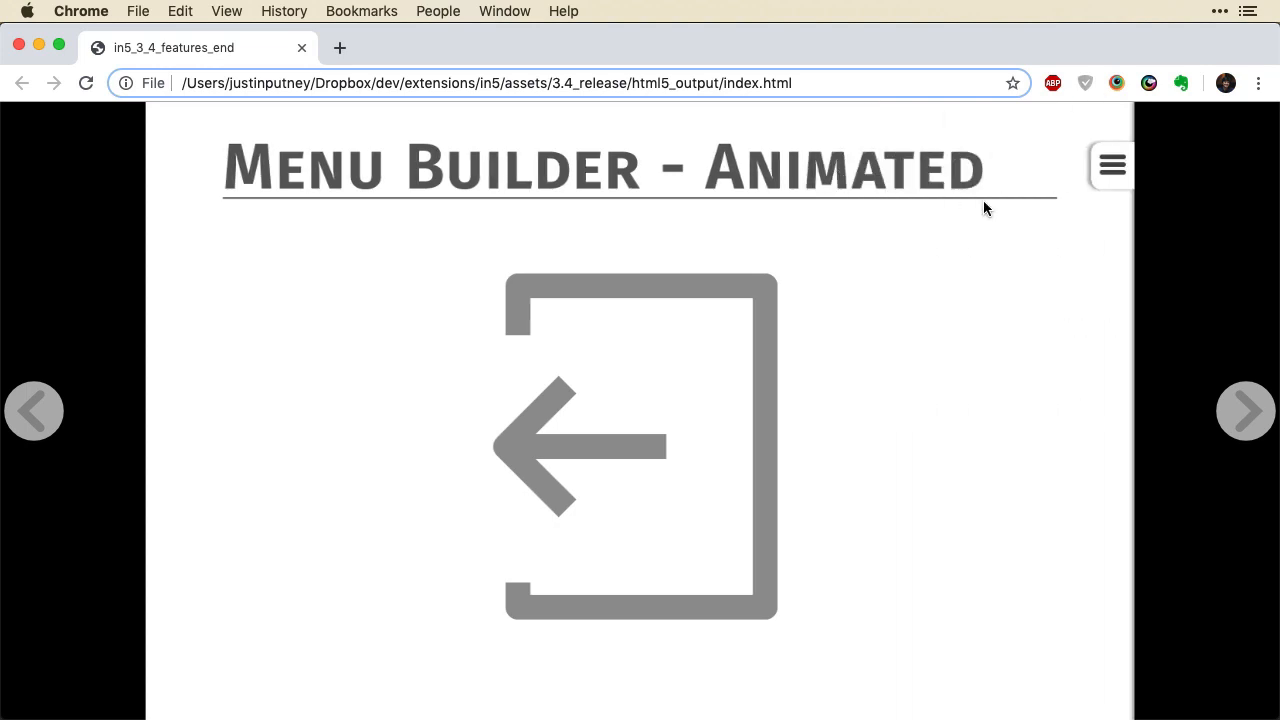
mouse_move(1120, 186)
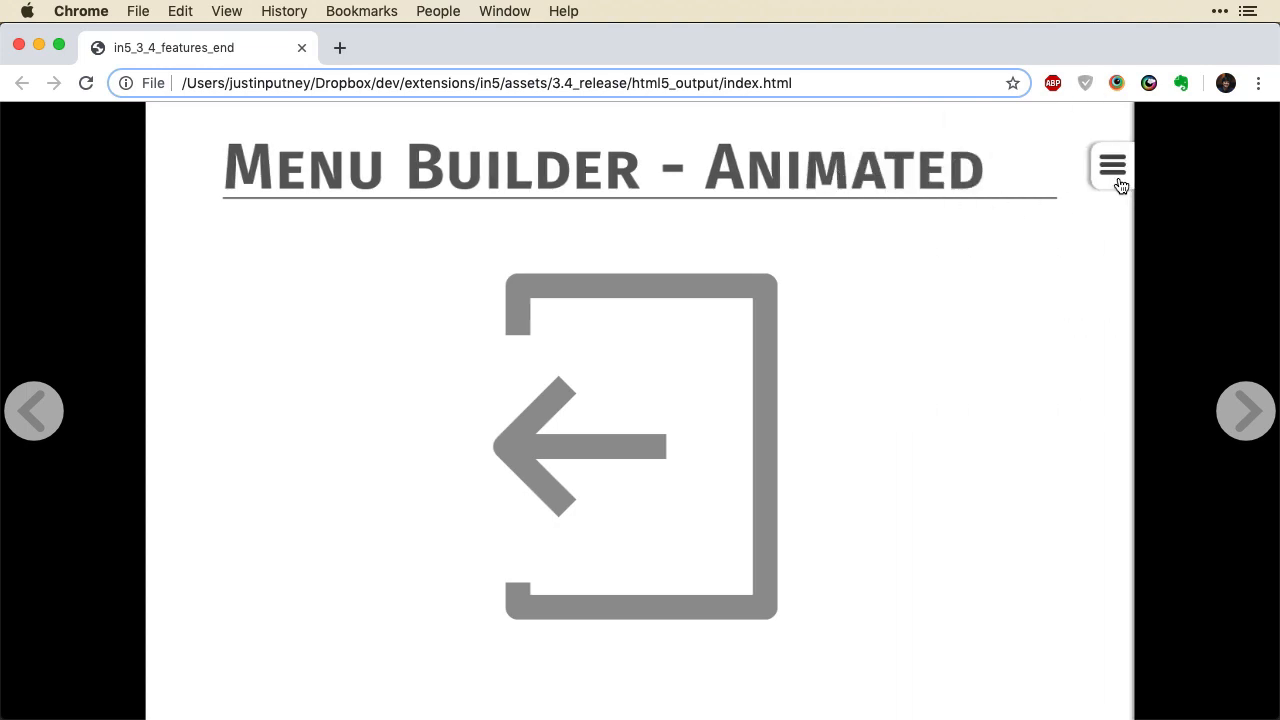
click(1111, 165)
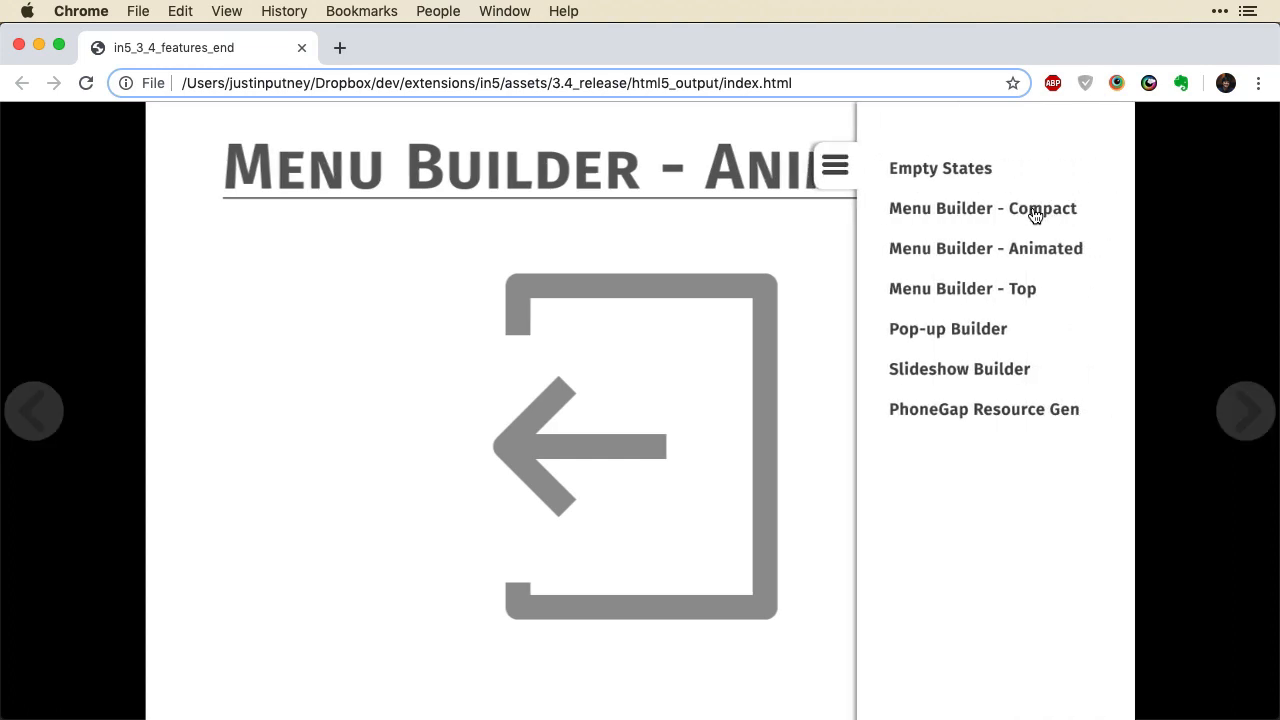
click(982, 208)
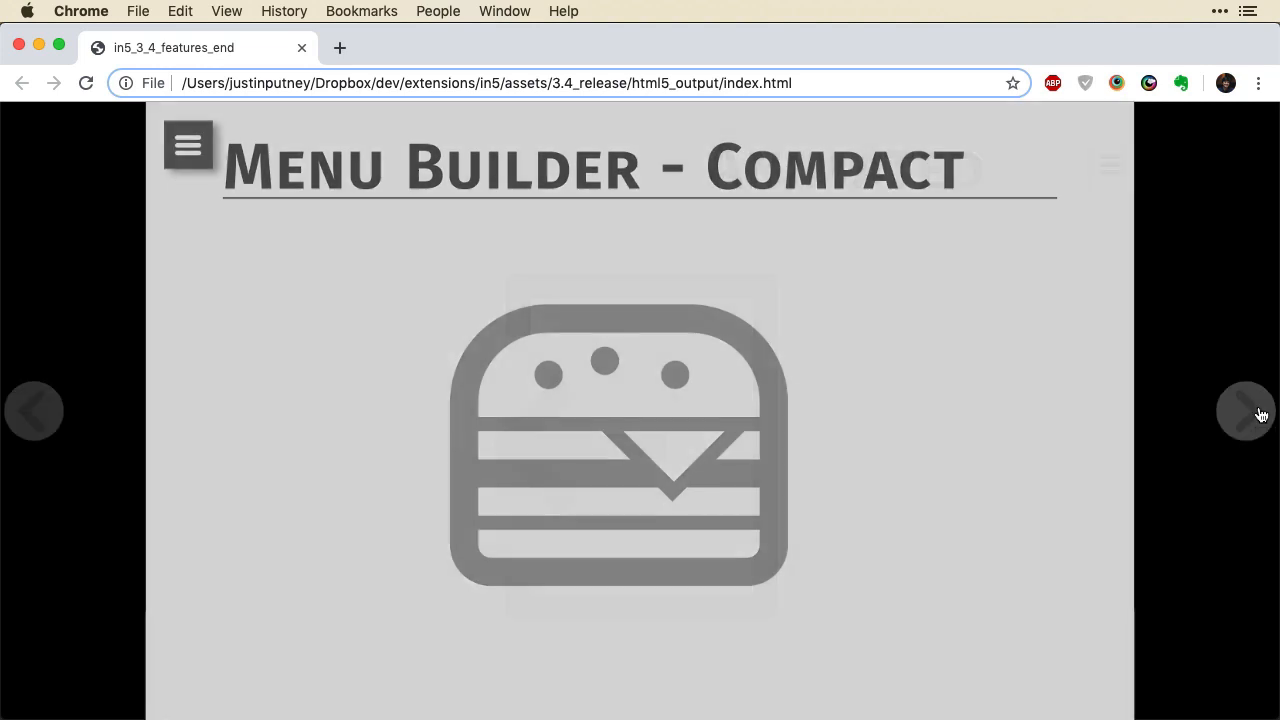
click(1245, 410)
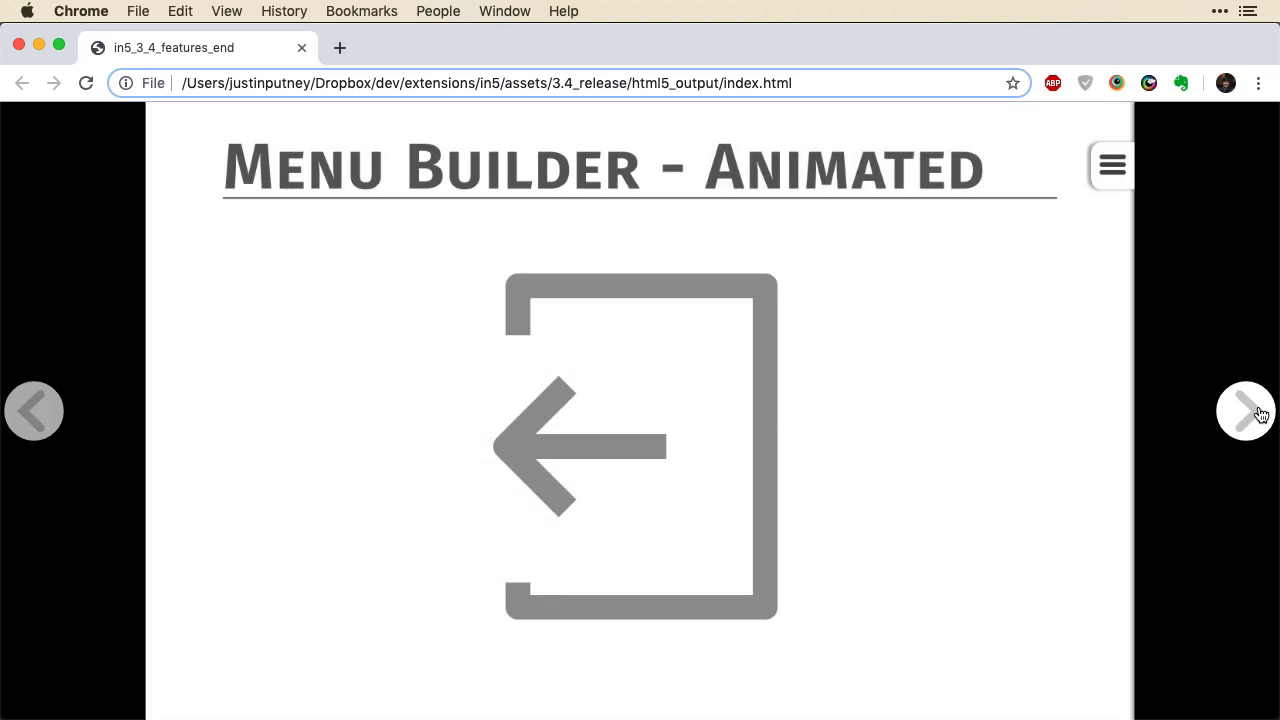